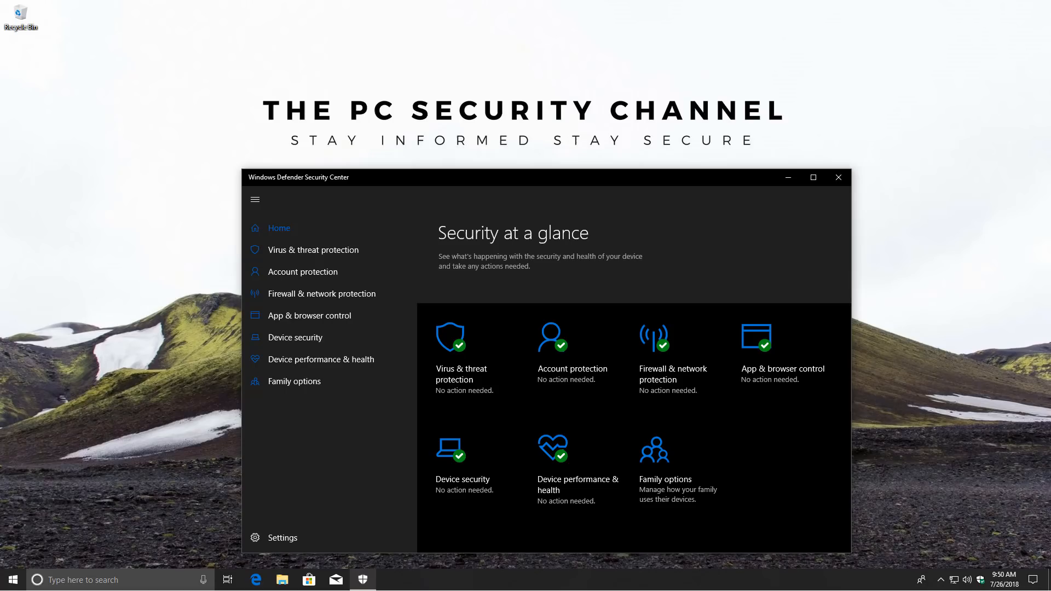
# Step: Review the Device security page and its Core isolation details, then return to the overview
pyautogui.click(294, 337)
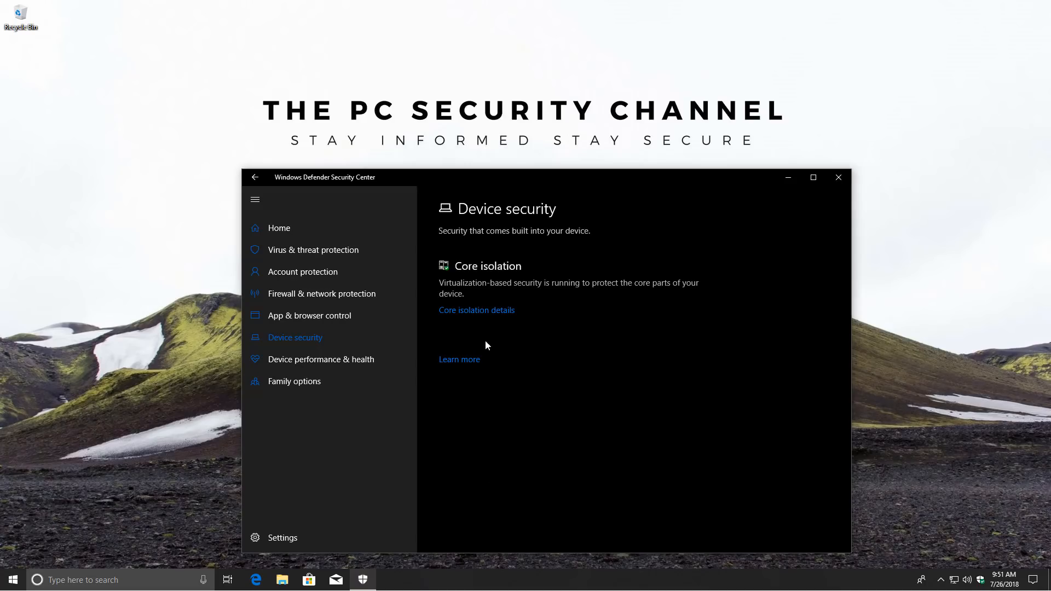
pyautogui.click(476, 310)
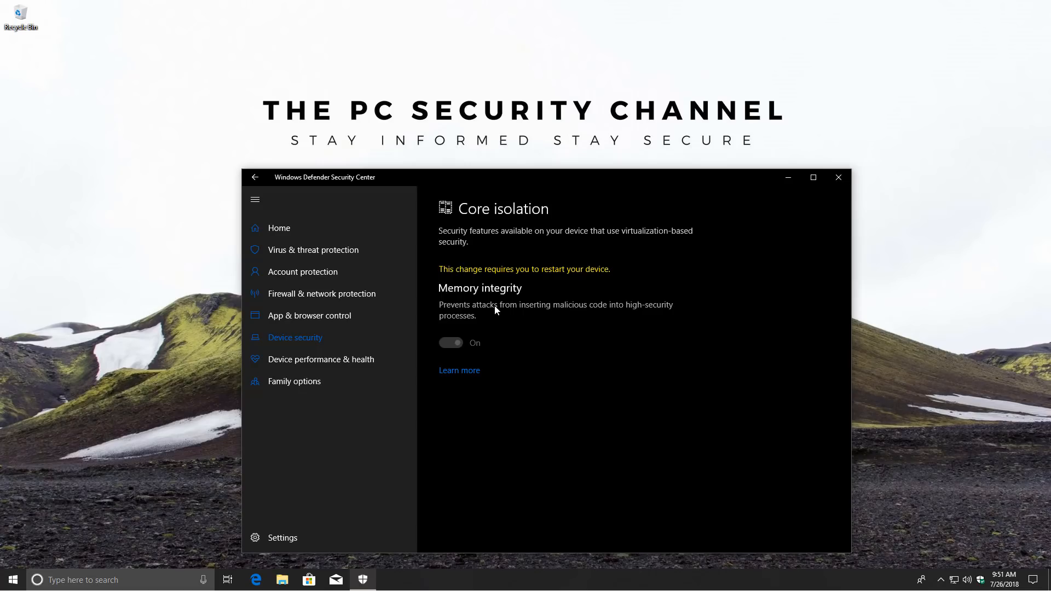
pyautogui.click(278, 228)
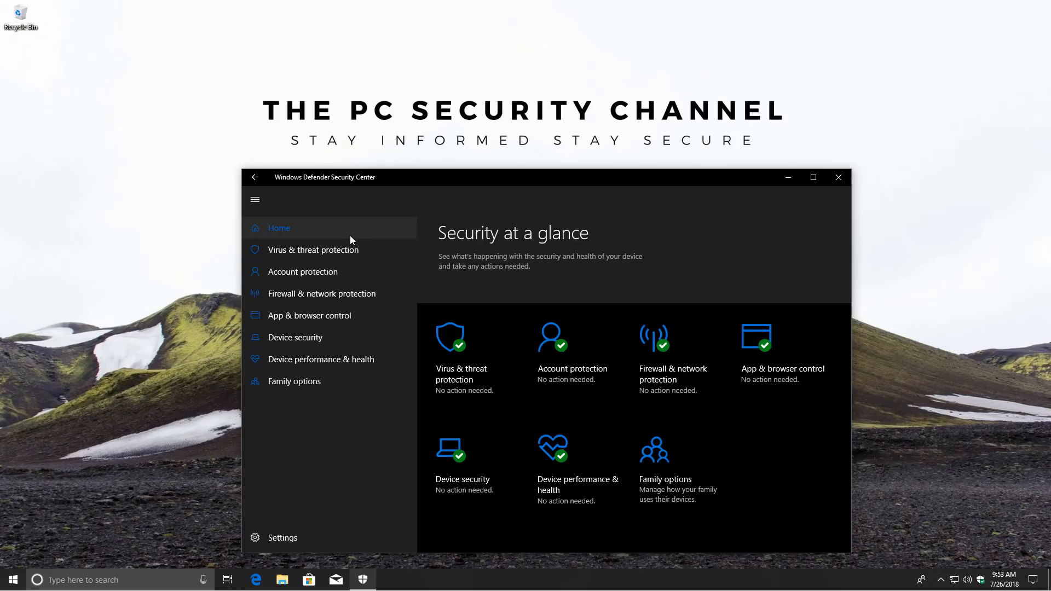
# Step: Check the Virus & threat protection page, return Home, and bring up File Explorer on the Lab drive
pyautogui.click(312, 250)
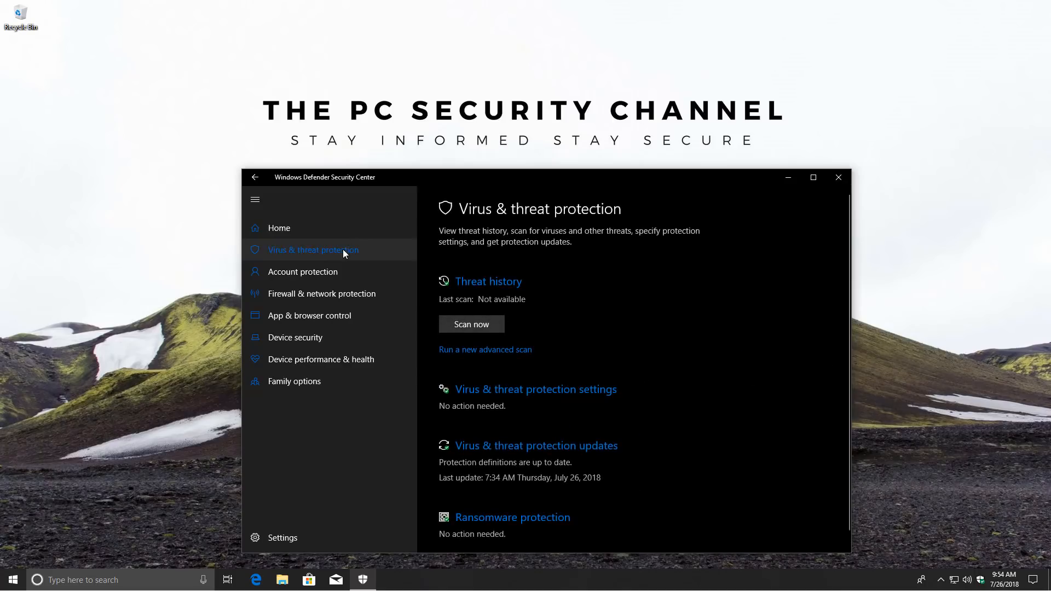
pyautogui.click(279, 228)
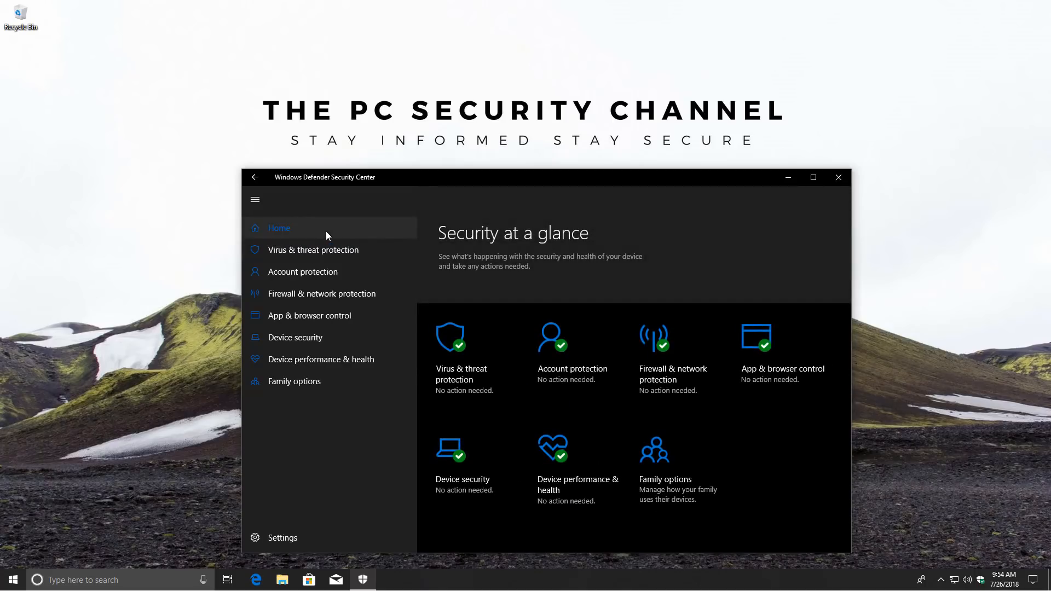
pyautogui.click(282, 581)
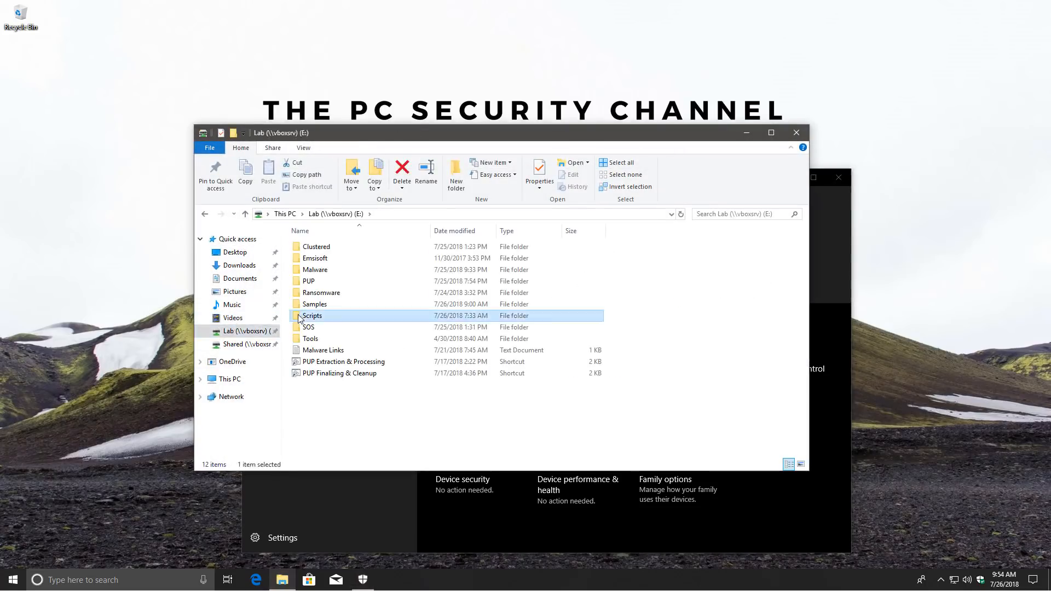
# Step: Open the Scripts folder on the Lab drive to reach the test script and Samples folder
pyautogui.doubleClick(312, 315)
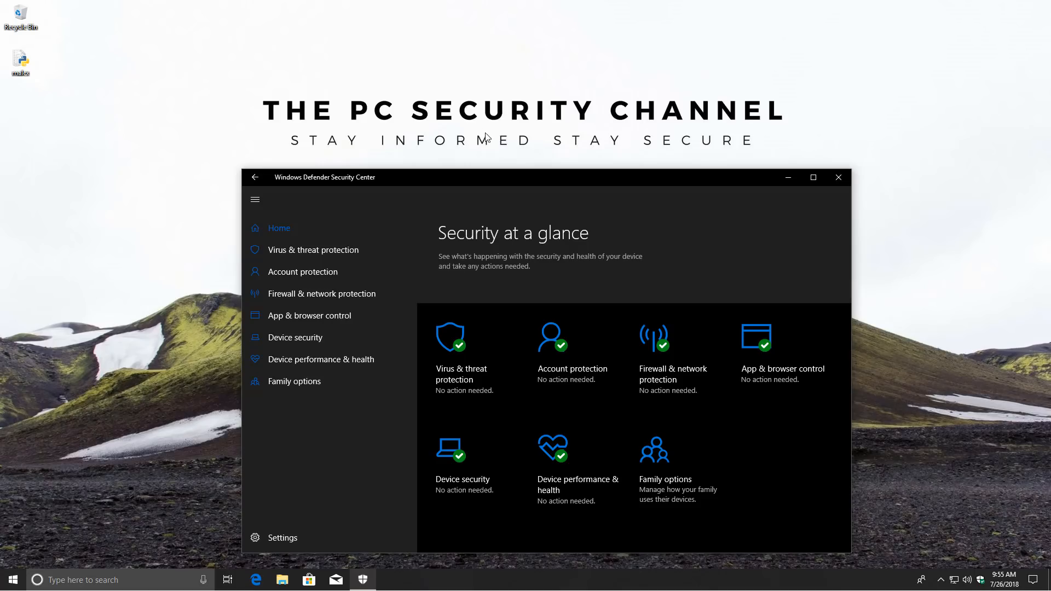
pyautogui.moveTo(485, 133)
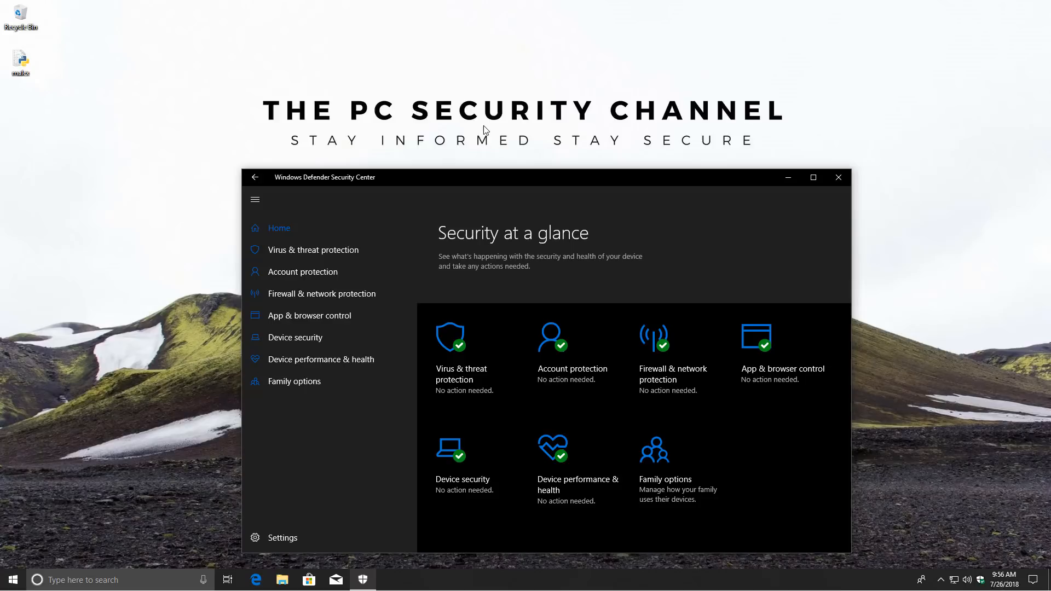
pyautogui.moveTo(470, 178)
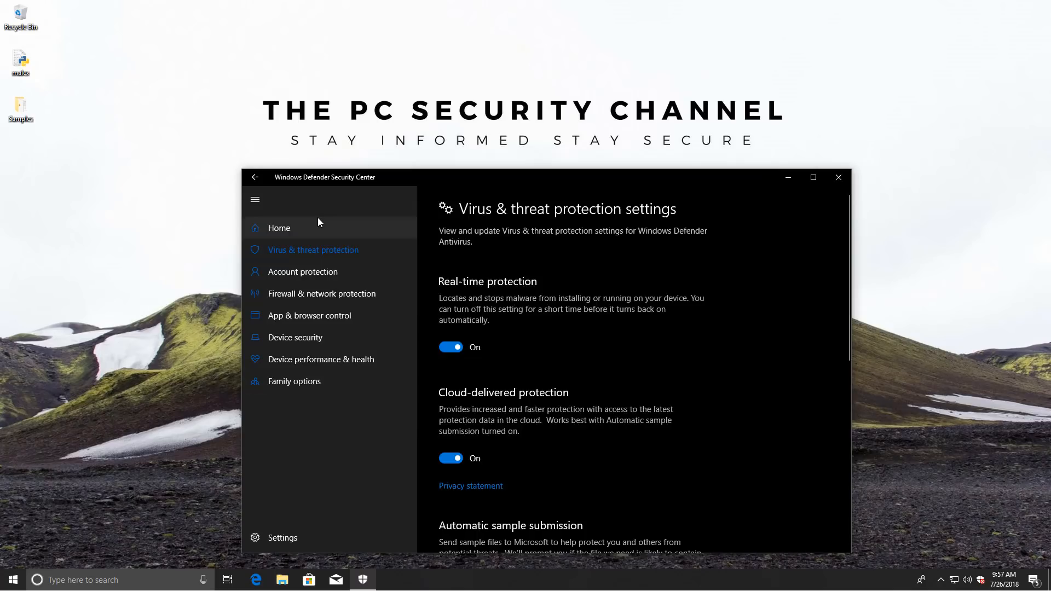
# Step: View the Threats found warning on Home and the Virus & threat protection page, then return Home
pyautogui.click(278, 228)
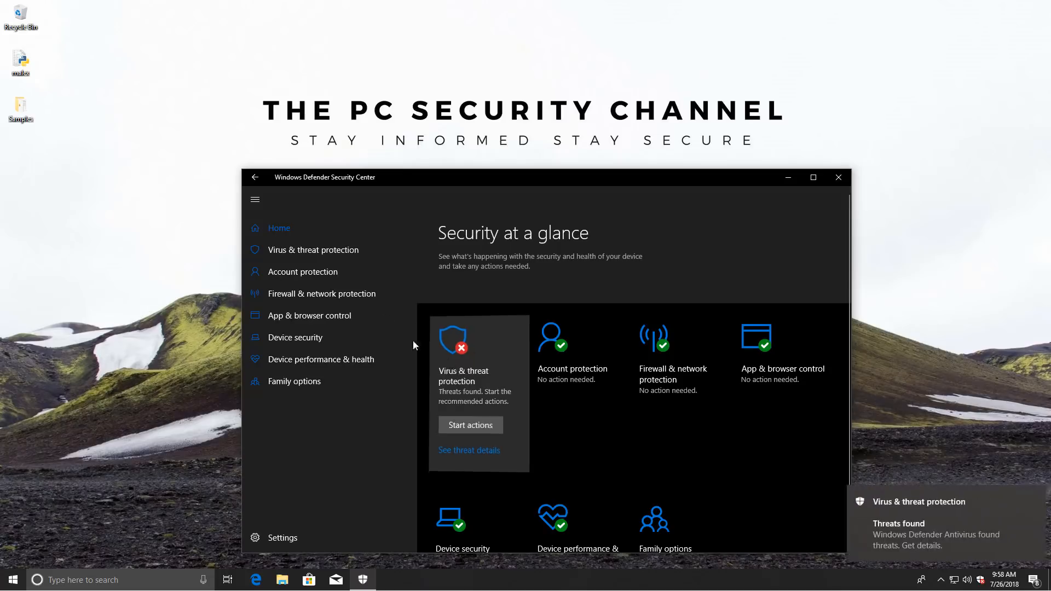
pyautogui.click(312, 250)
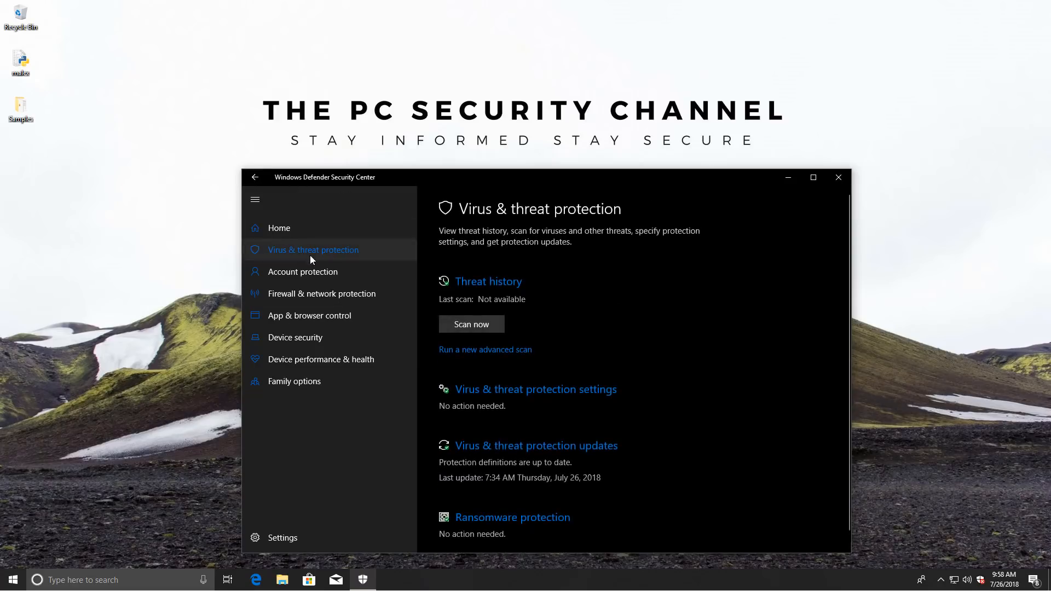
pyautogui.click(278, 227)
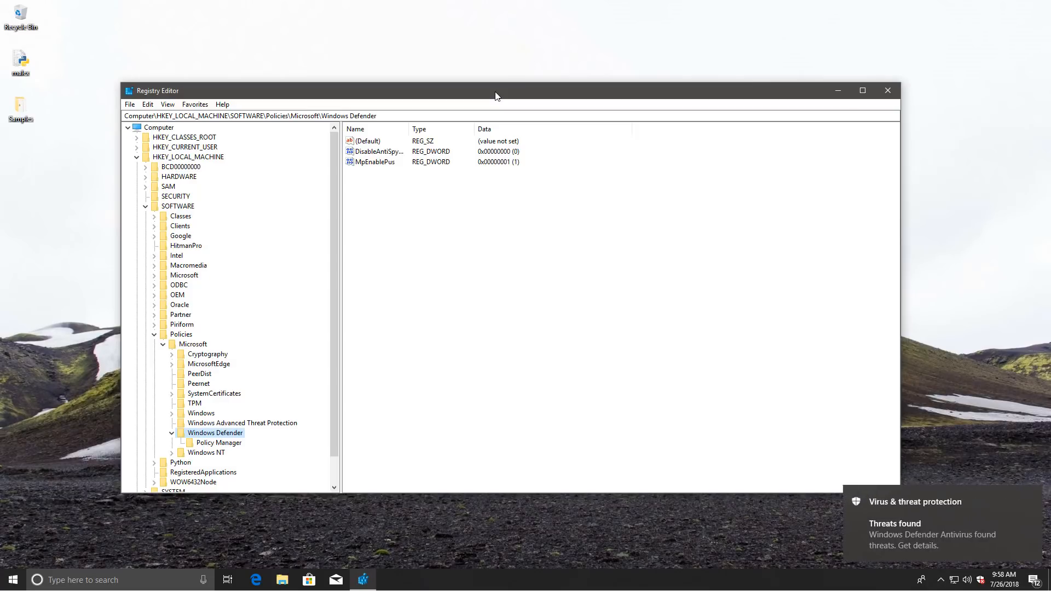
pyautogui.moveTo(888, 90)
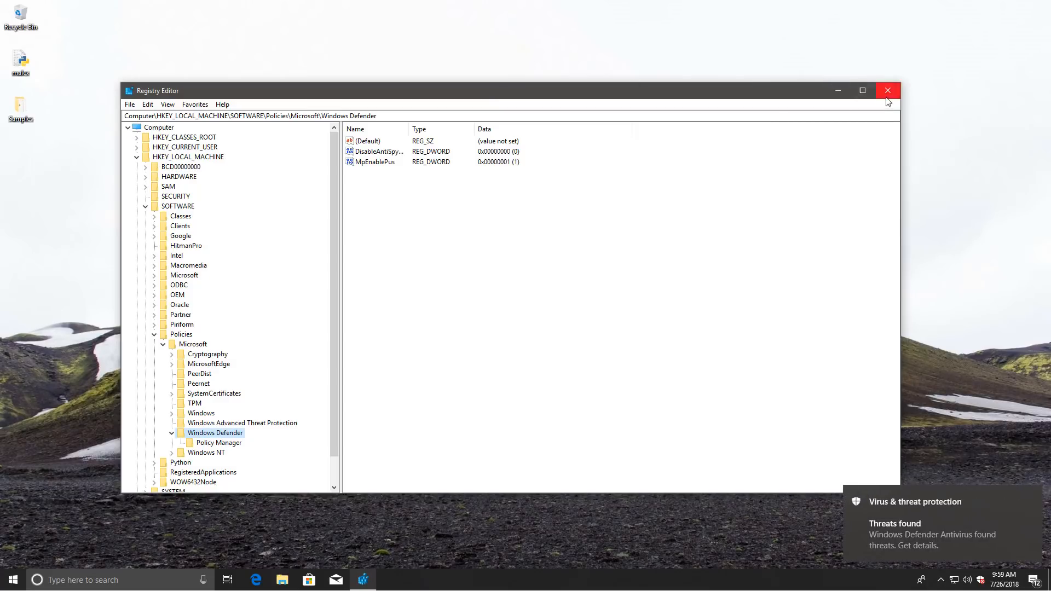
# Step: Close Registry Editor after reviewing the DisableAntiSpyware and MpEnablePus policy values
pyautogui.click(888, 91)
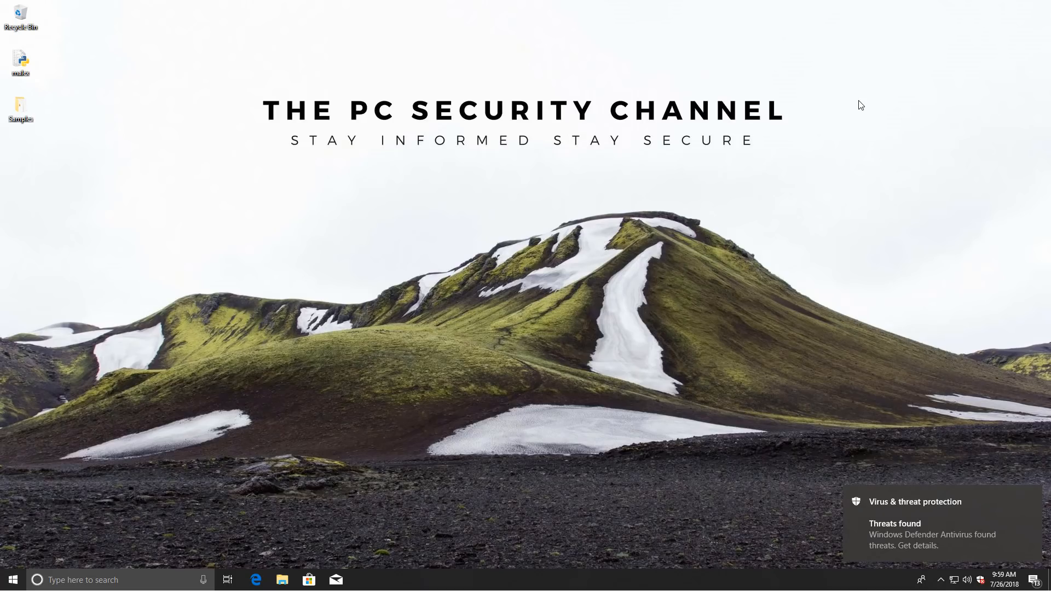
pyautogui.moveTo(823, 106)
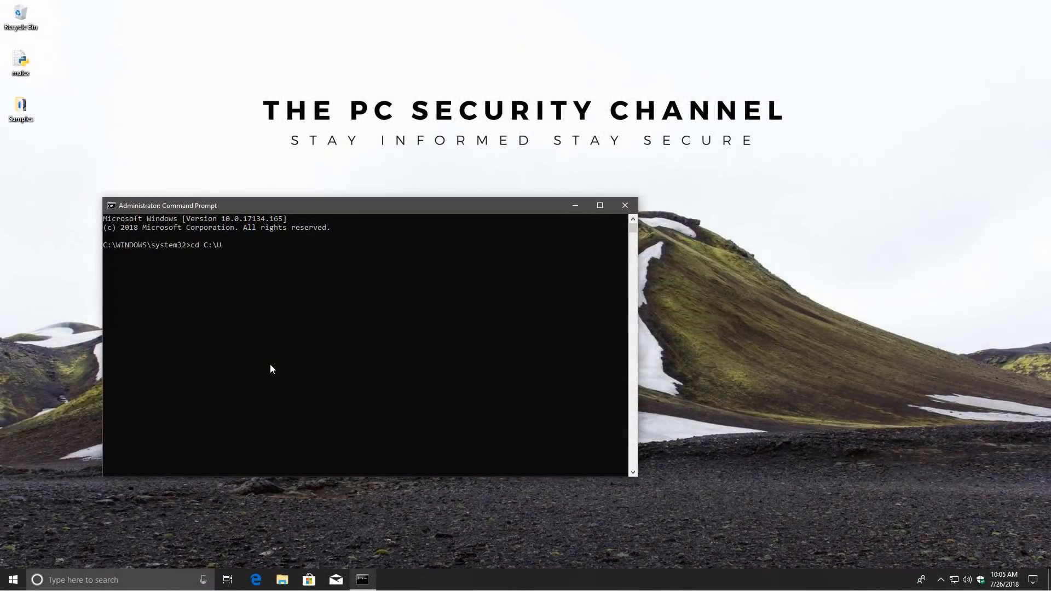
# Step: Run python malex.py in the administrator Command Prompt to execute the Samples folder
pyautogui.write('p')
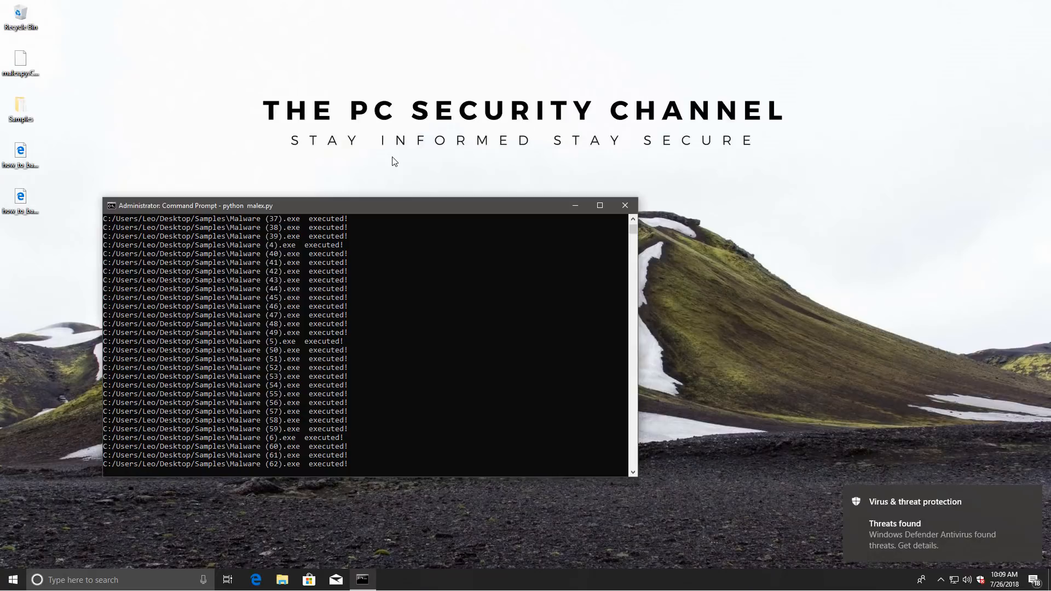
# Step: Open the how_to_back_files ransom note from the desktop in Microsoft Edge
pyautogui.click(21, 155)
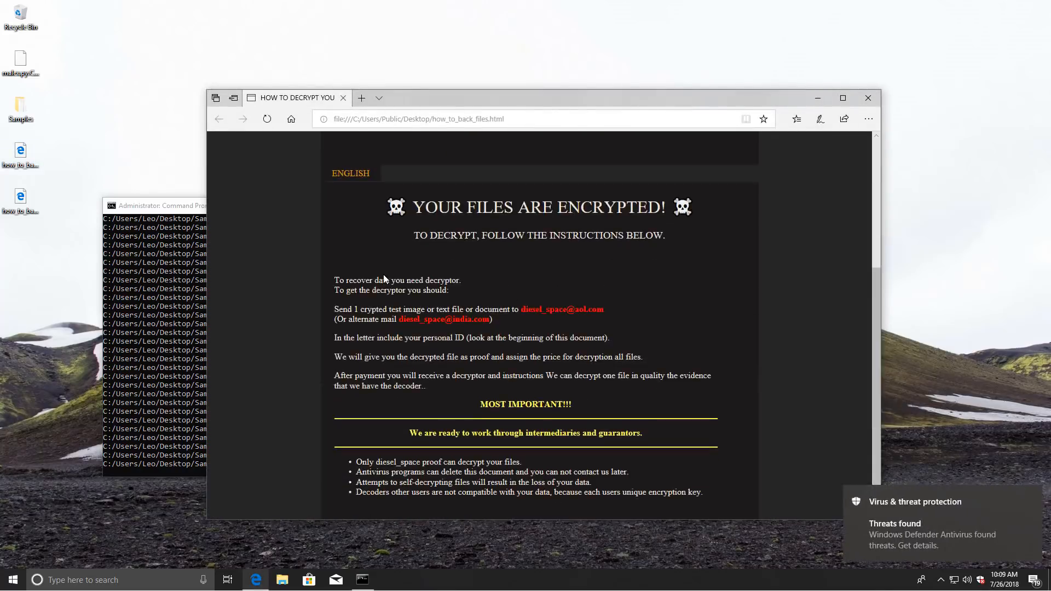
pyautogui.moveTo(357, 268)
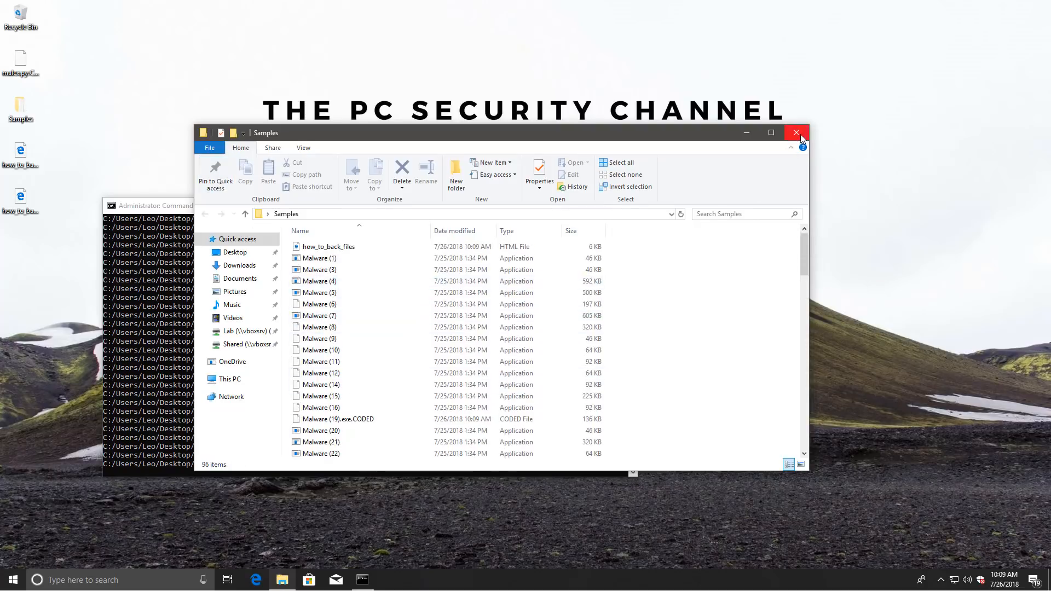
# Step: Close the Samples window and inspect the Pictures folder's encrypted .CODED files
pyautogui.click(796, 132)
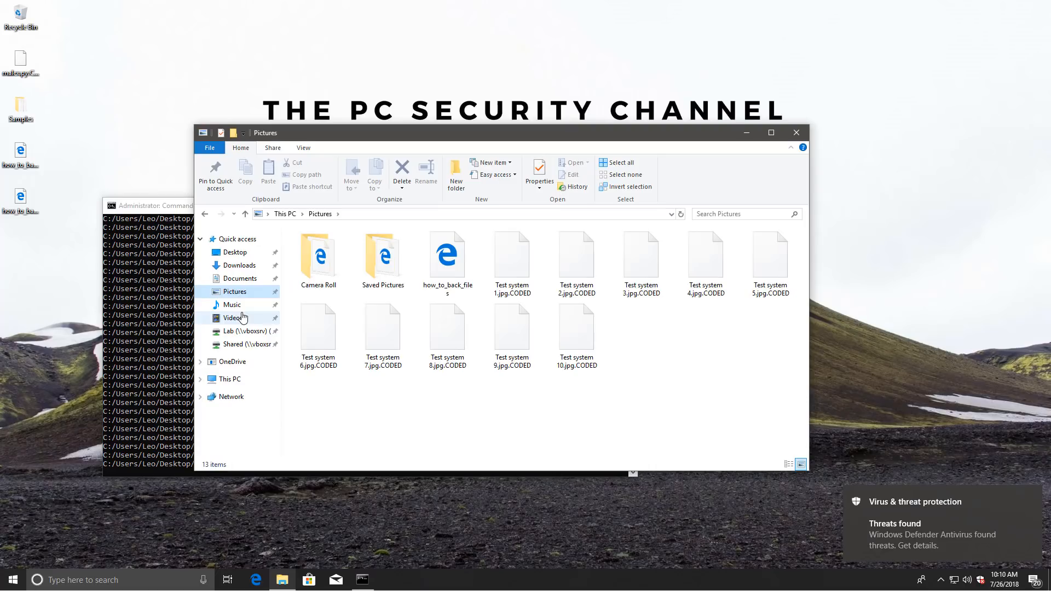
pyautogui.click(240, 278)
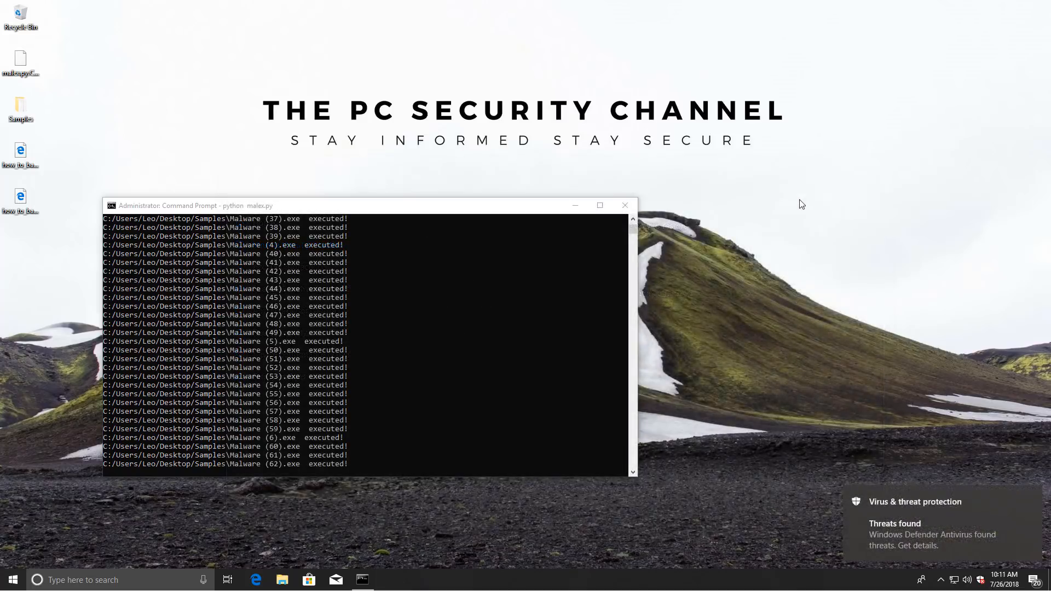
# Step: Bring the Command Prompt running python malex.py back into focus while samples execute
pyautogui.click(20, 111)
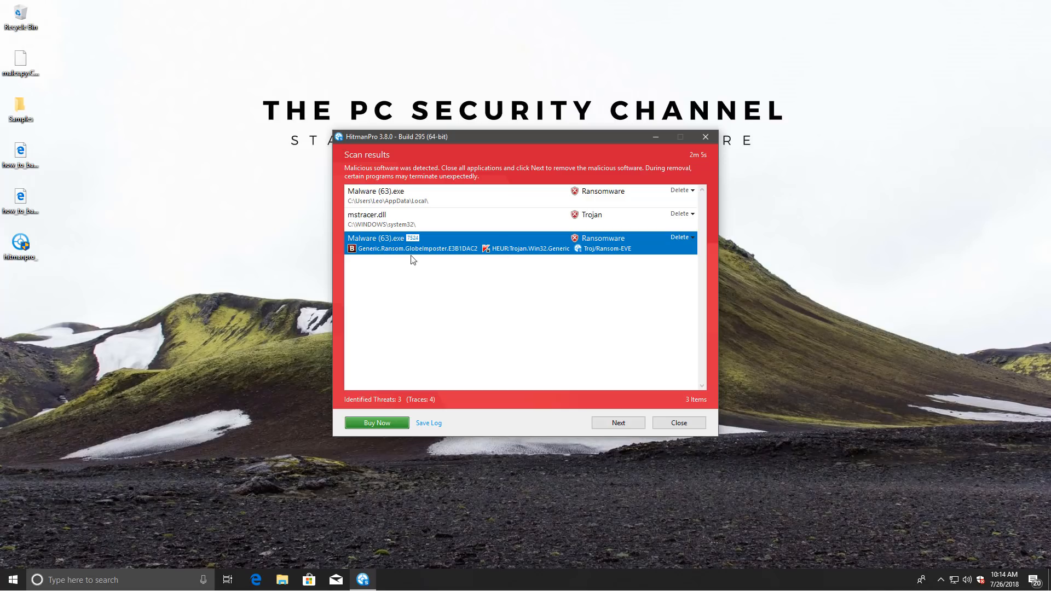
pyautogui.moveTo(401, 265)
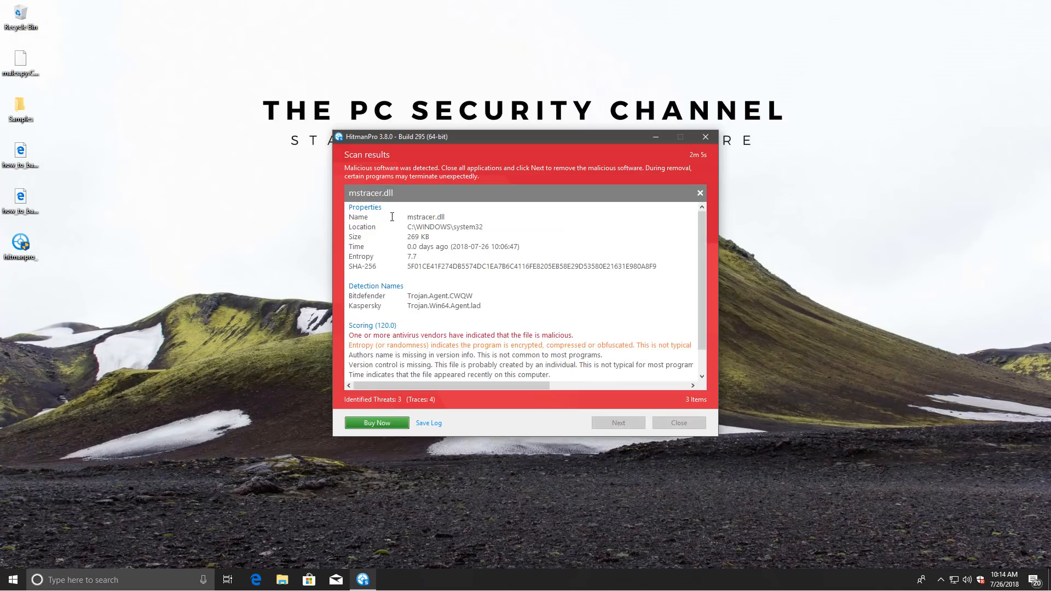
# Step: Close the mstracer.dll trojan details and check the Delete options for the three threats
pyautogui.click(699, 192)
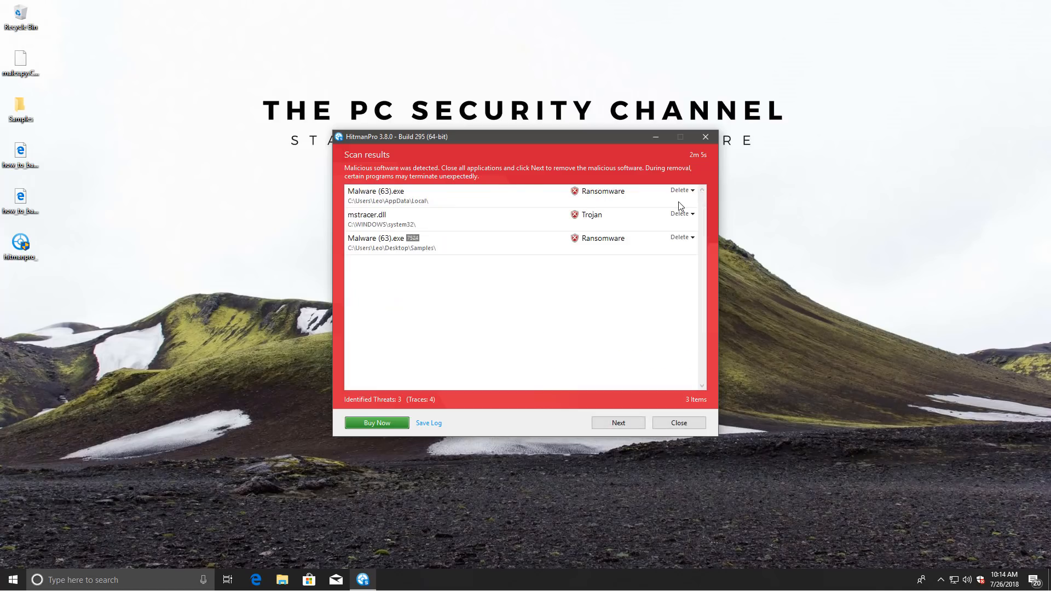
pyautogui.click(678, 422)
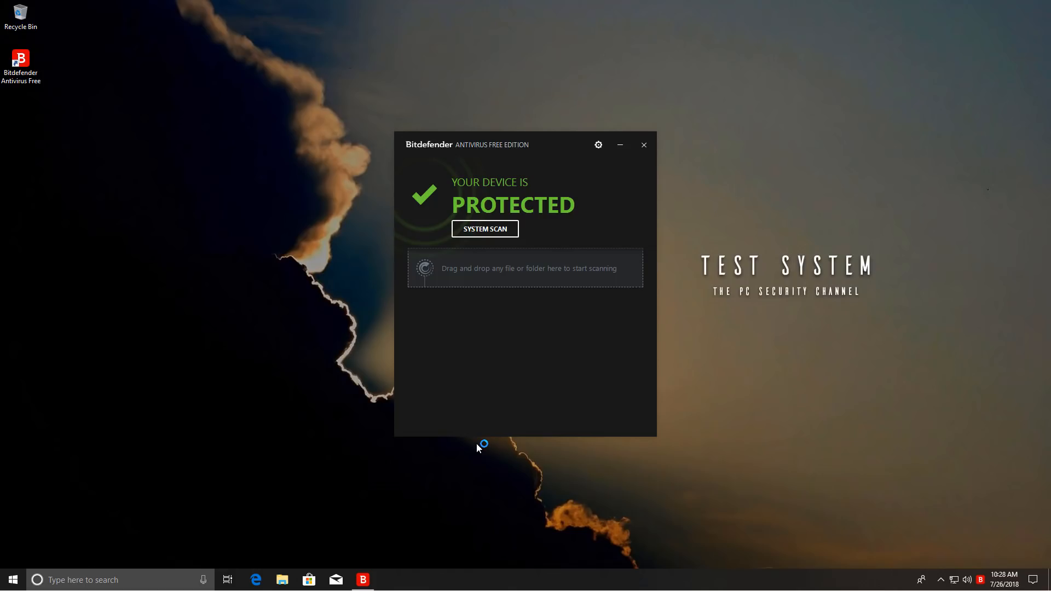
pyautogui.moveTo(596, 202)
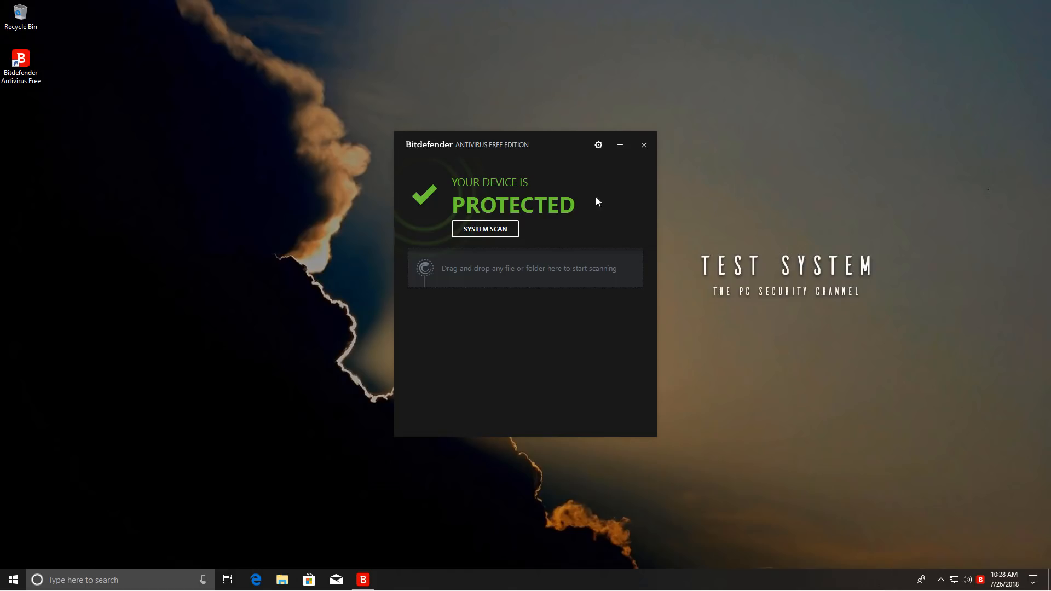
# Step: Switch Bitdefender's Protection Shield to Off in Protection settings and bring up File Explorer
pyautogui.click(598, 145)
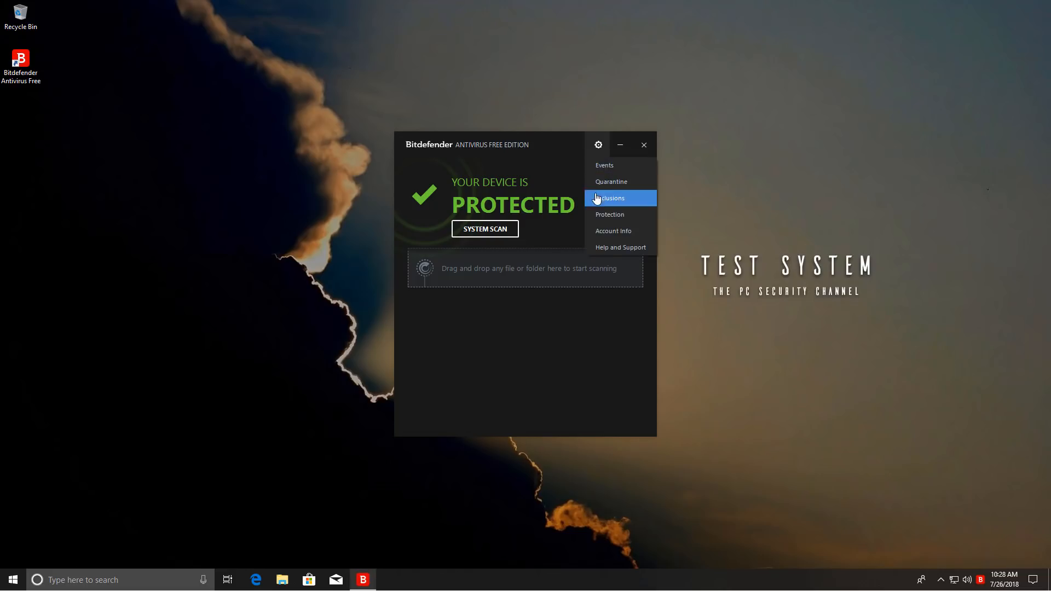
pyautogui.click(610, 214)
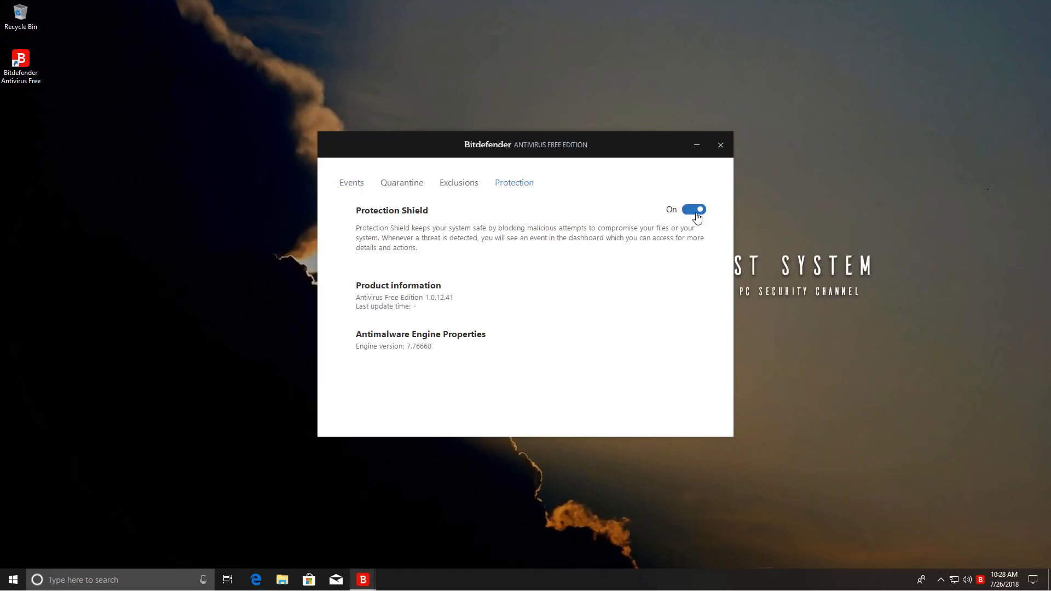
pyautogui.click(694, 208)
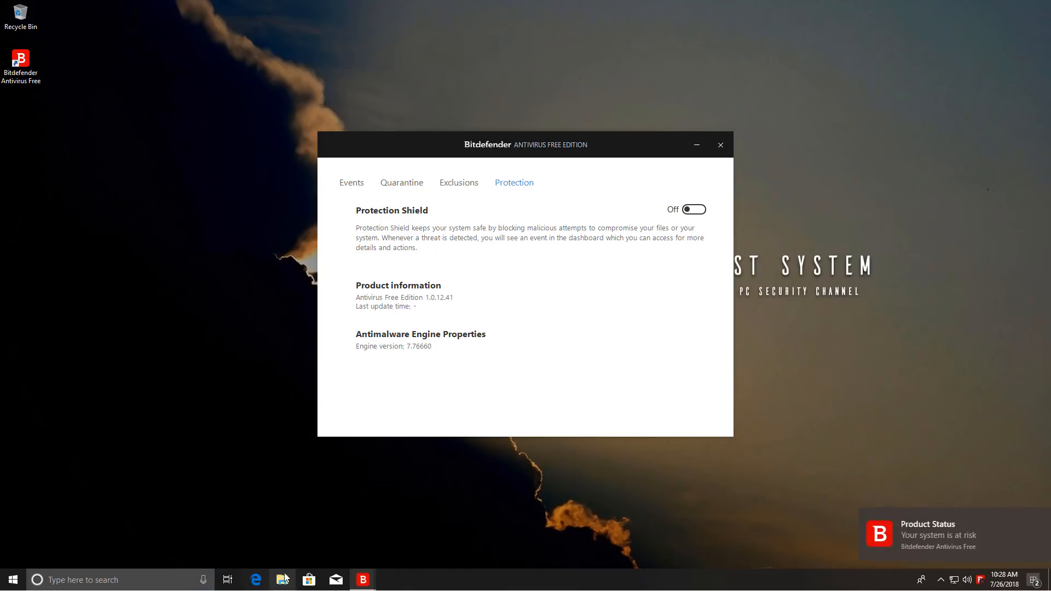
pyautogui.click(282, 581)
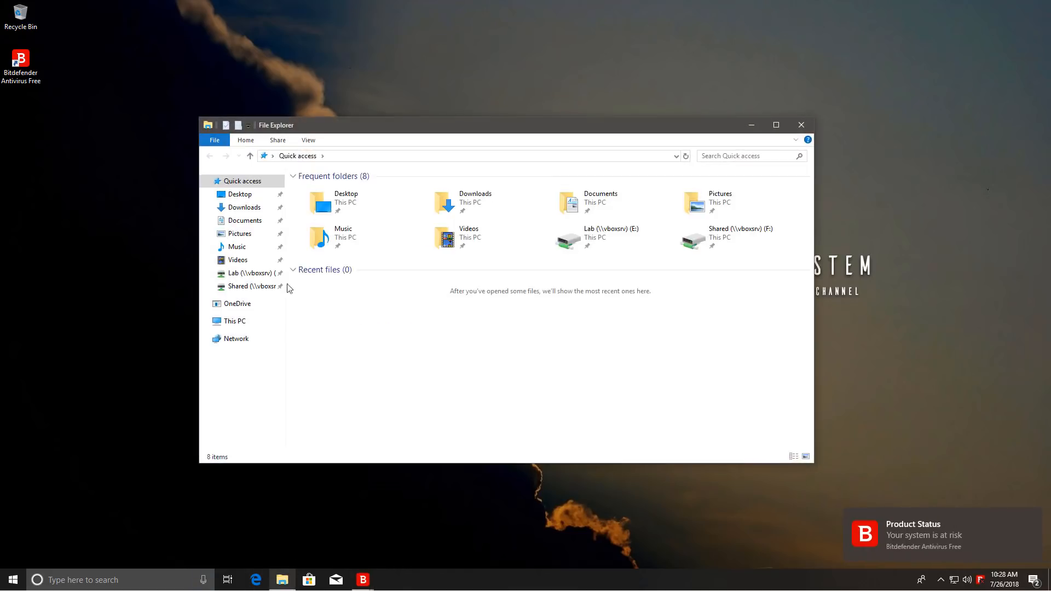
# Step: Browse the shared network drive to locate the Samples folder of 100 malware files
pyautogui.click(249, 273)
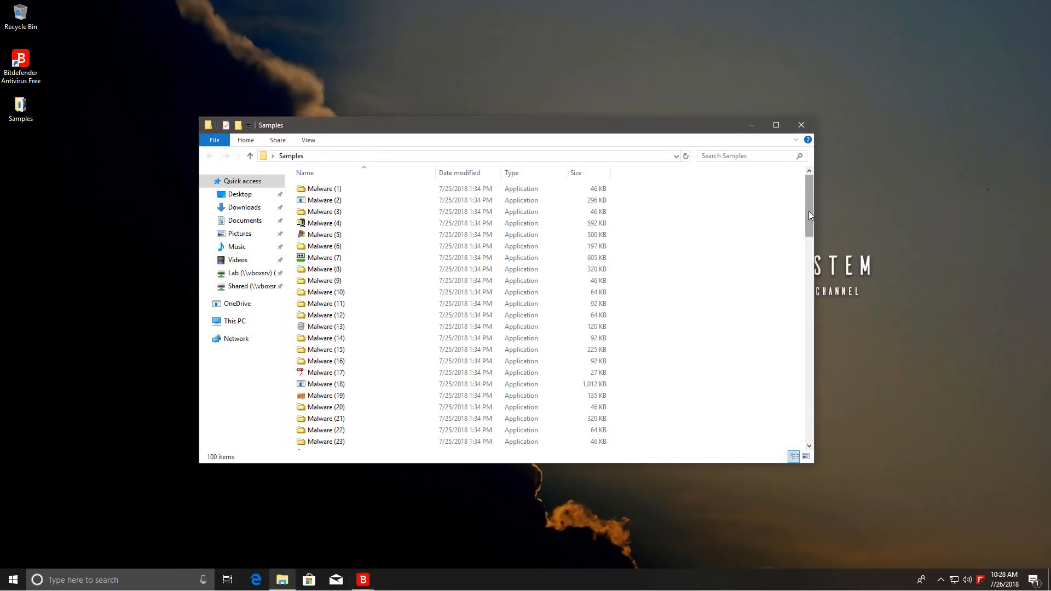
pyautogui.scroll(-3)
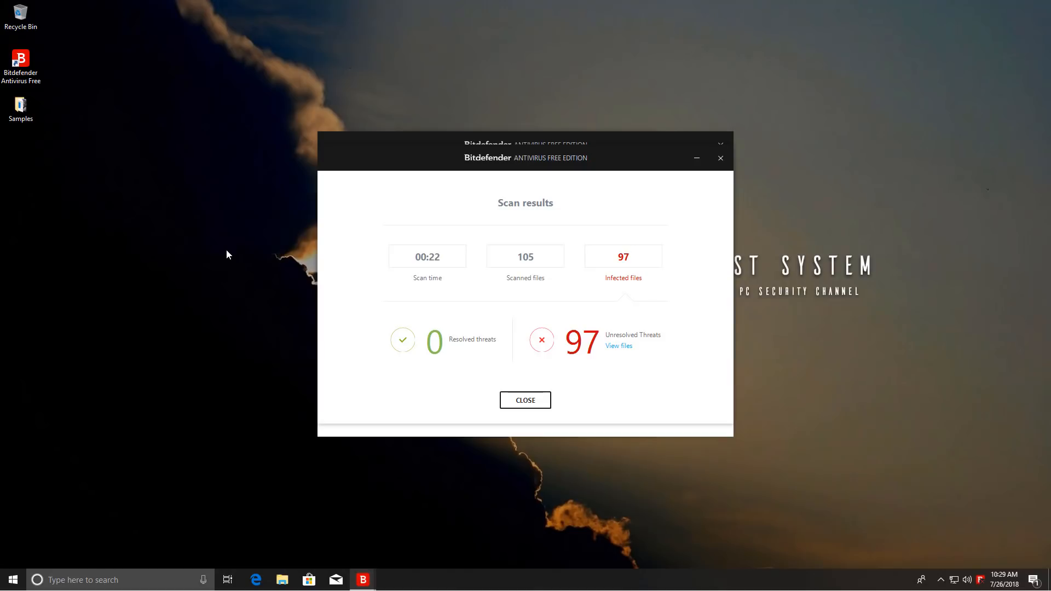
# Step: View the 97 unresolved threats detected in the Samples scan and their actions
pyautogui.click(618, 346)
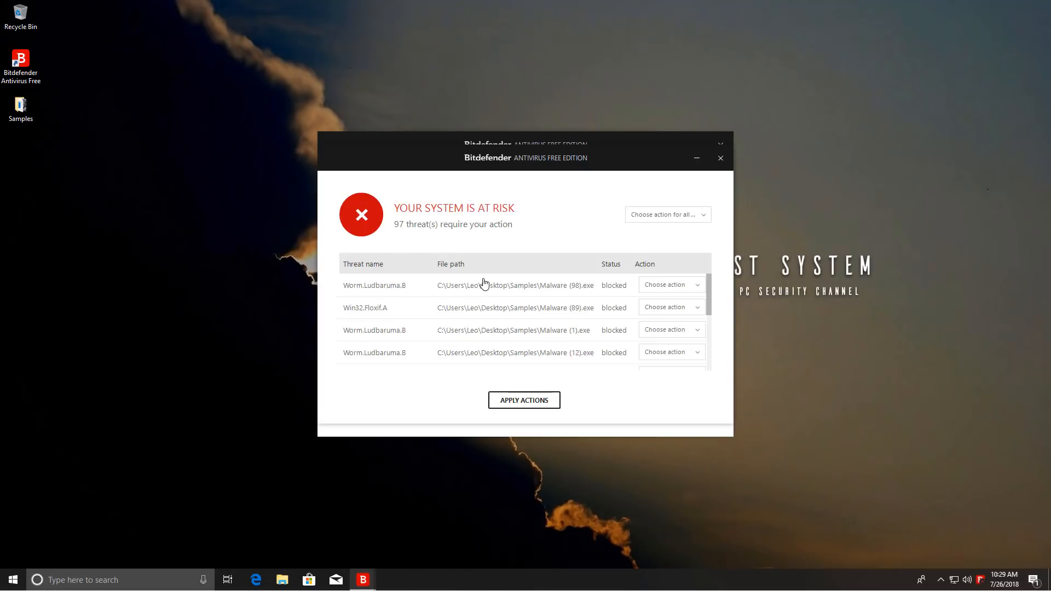
pyautogui.click(667, 213)
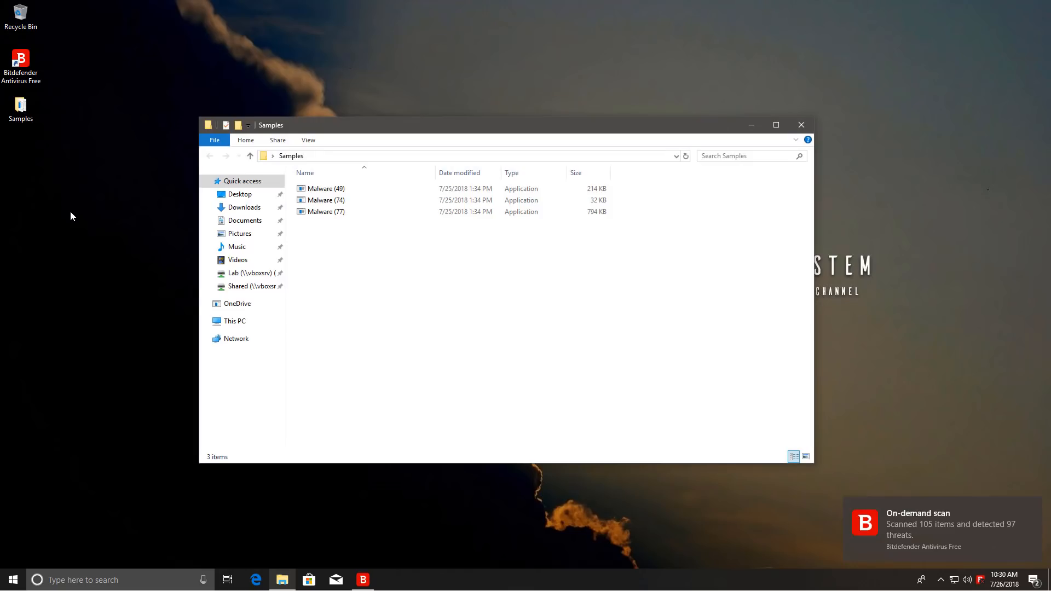
pyautogui.moveTo(100, 219)
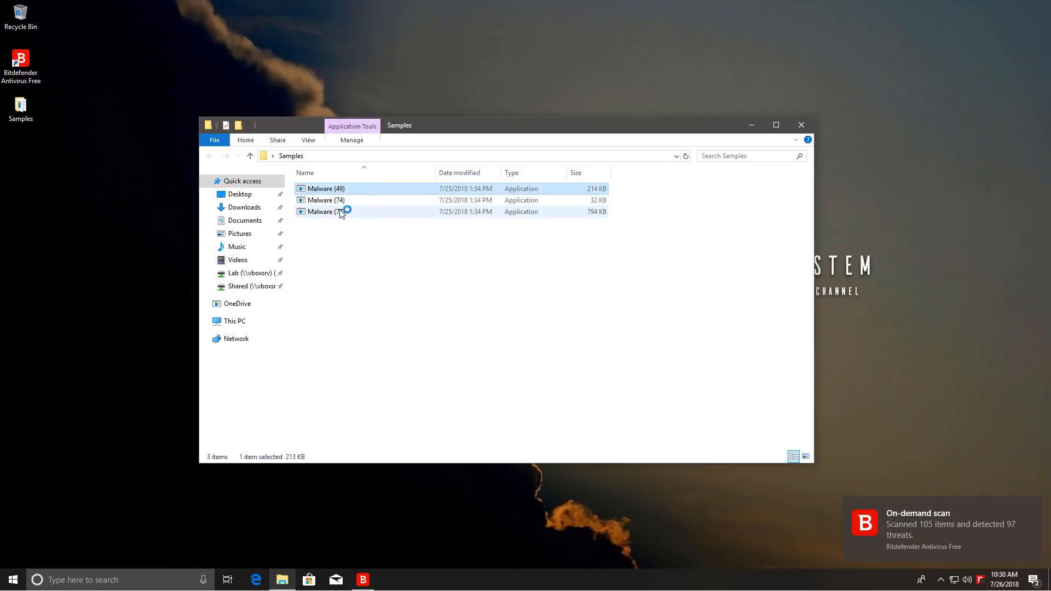
# Step: Launch leftover sample Malware (77), dismiss its can't-run error, and return to Bitdefender's dashboard
pyautogui.doubleClick(325, 211)
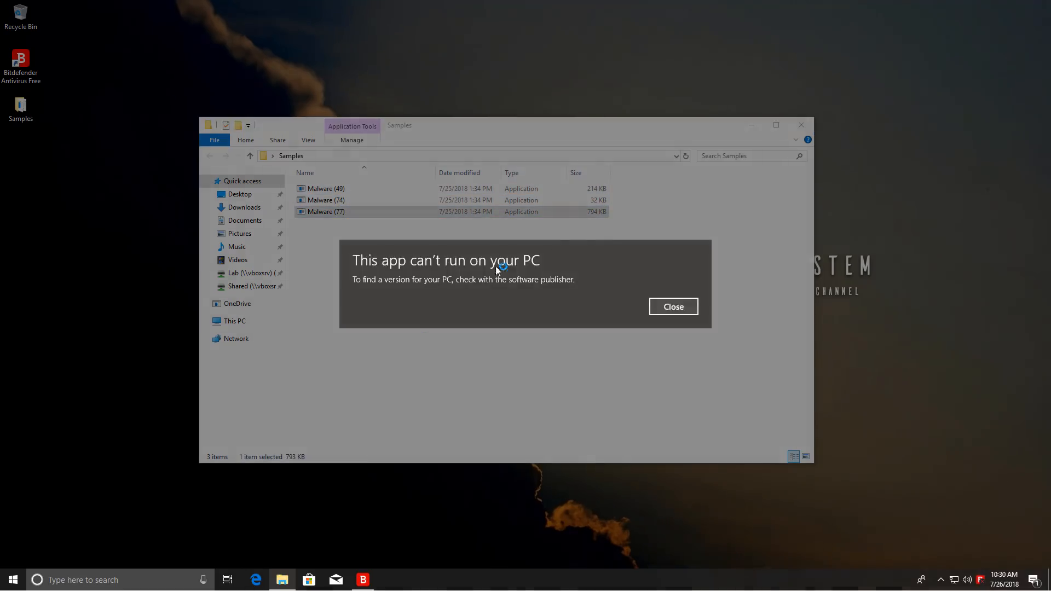
pyautogui.click(672, 306)
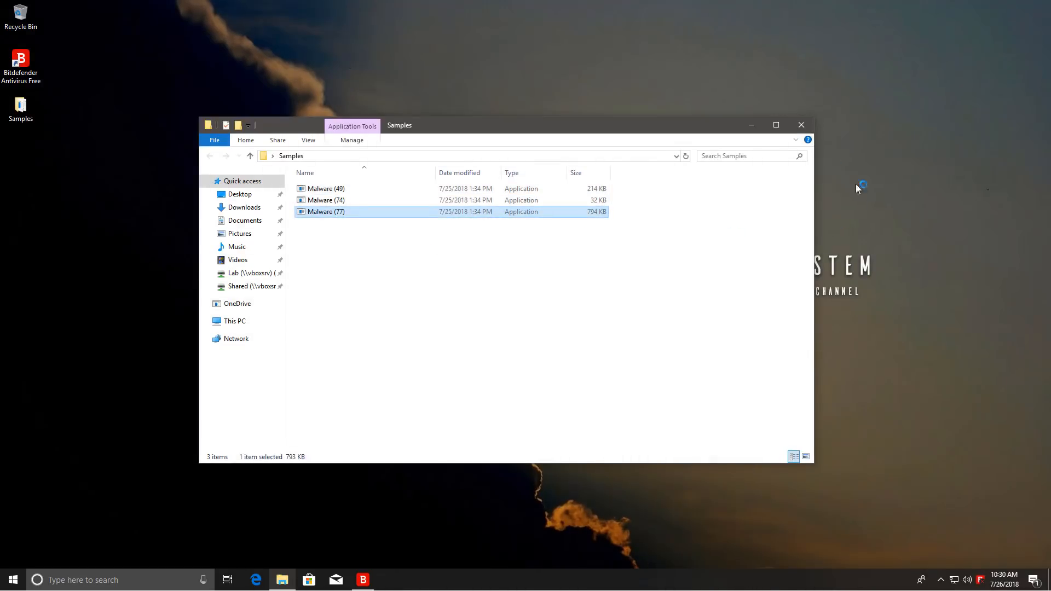
pyautogui.click(362, 580)
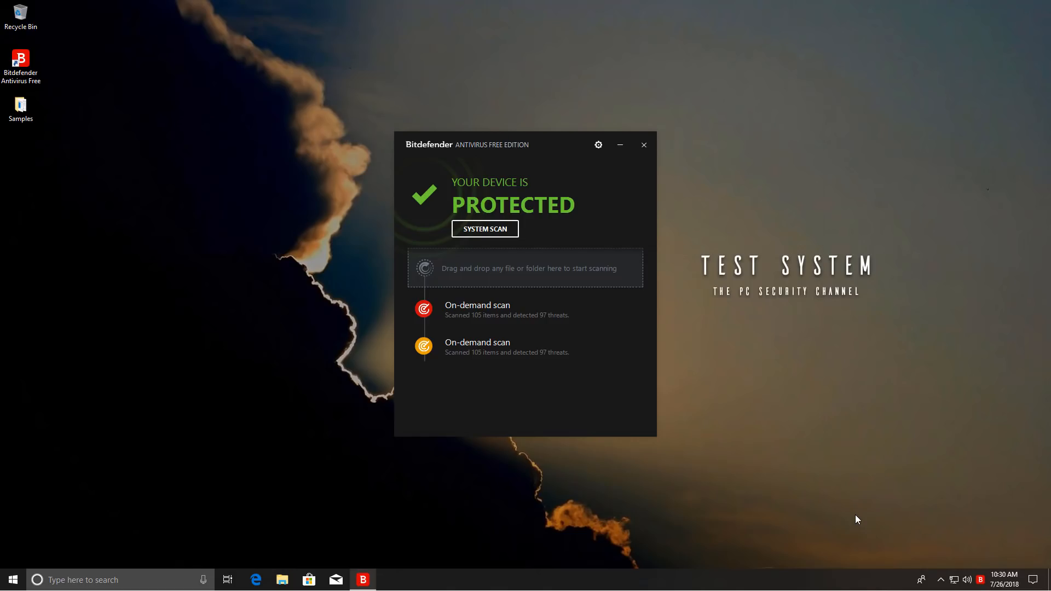